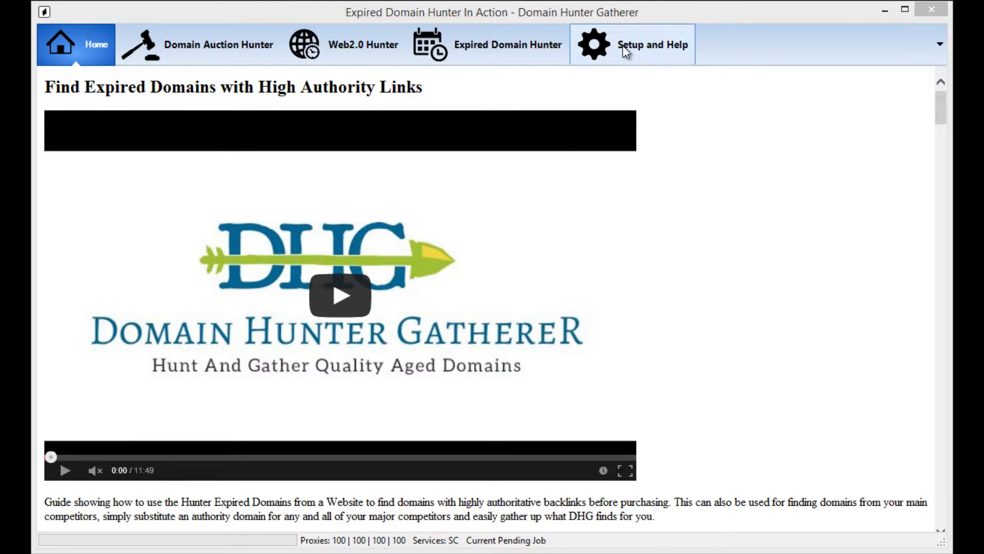
Review the API key and proxy settings, then the advanced thread and crawl settings.
click(652, 44)
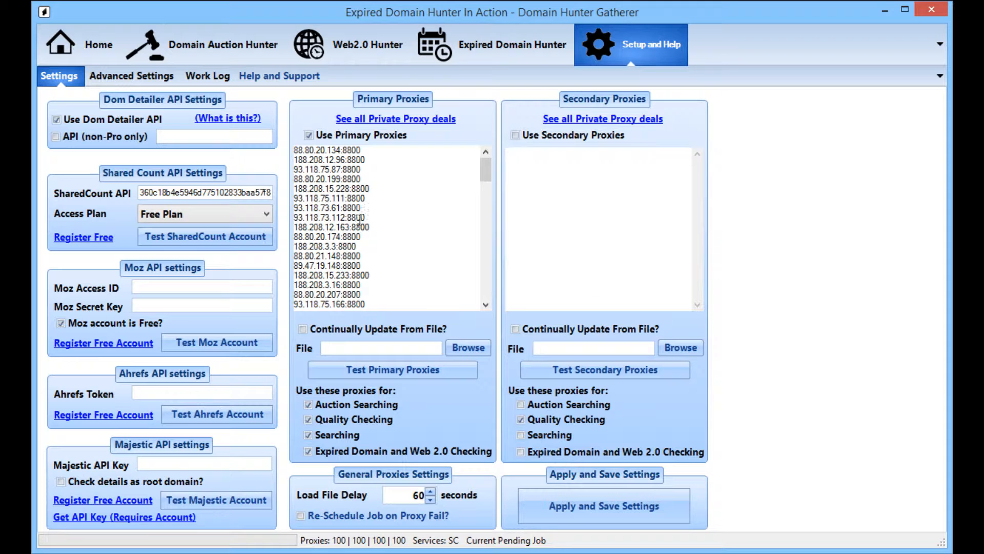
click(392, 369)
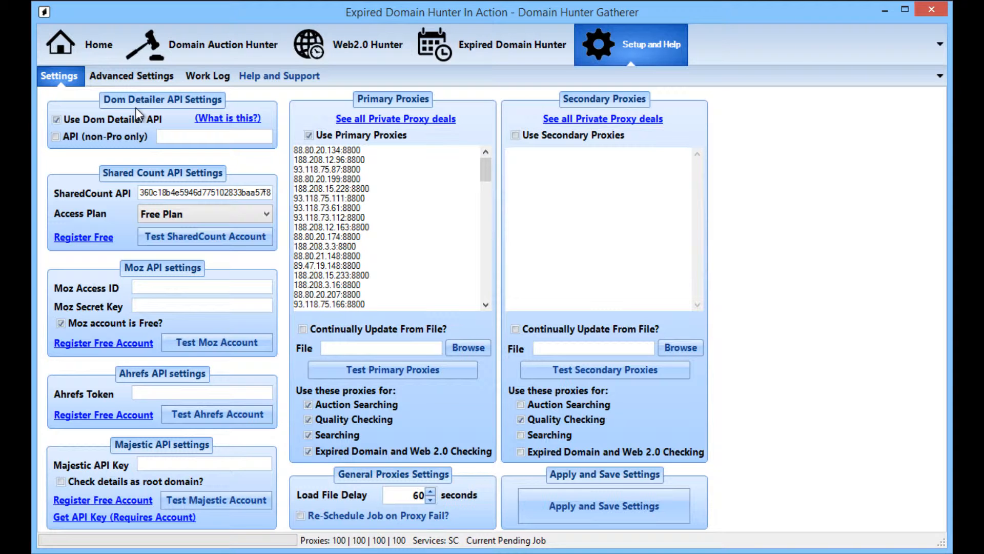
mouse_move(233, 43)
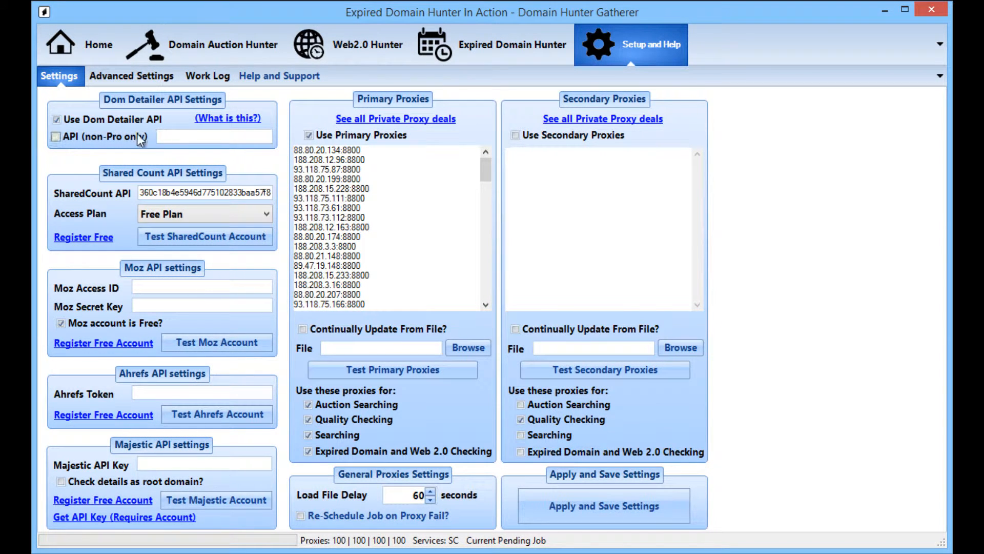
mouse_move(137, 106)
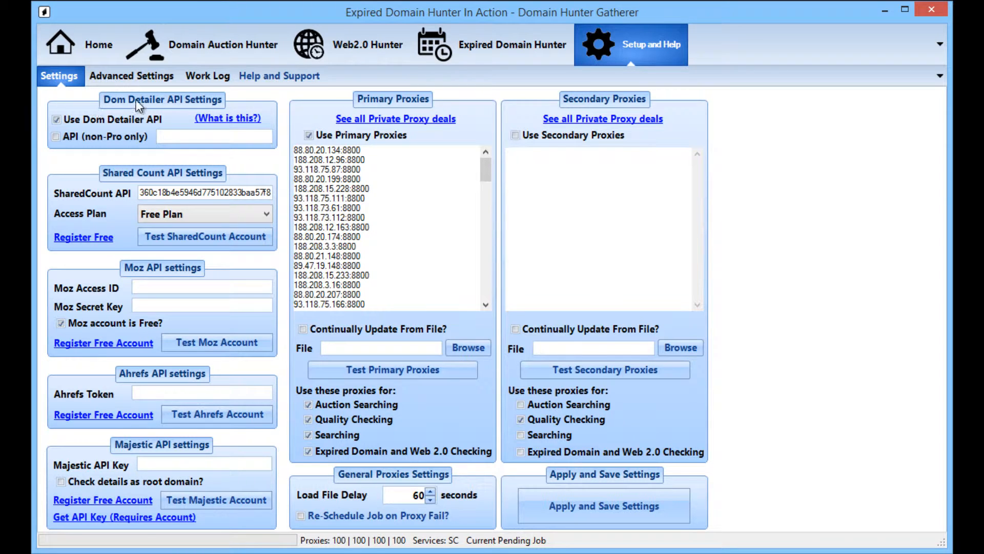
click(132, 75)
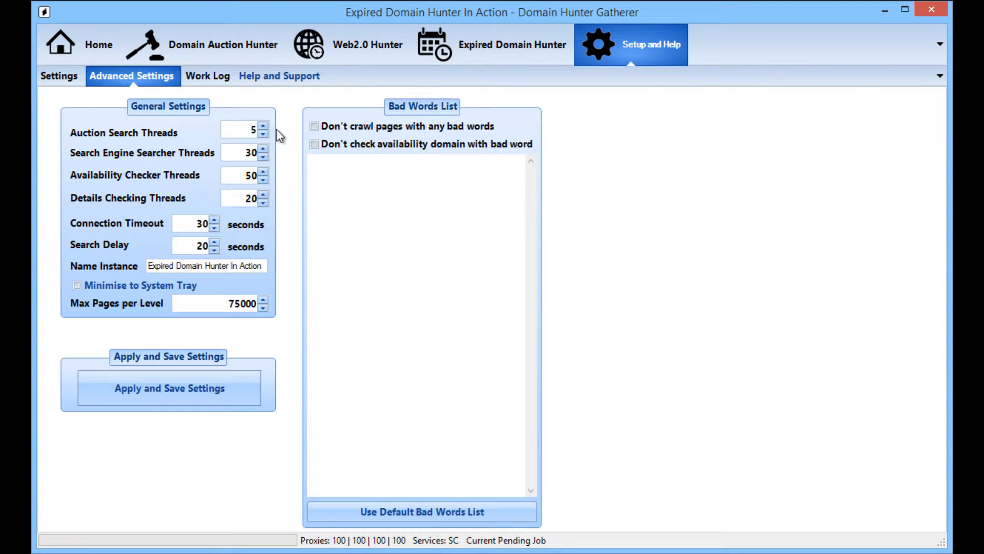
mouse_move(237, 369)
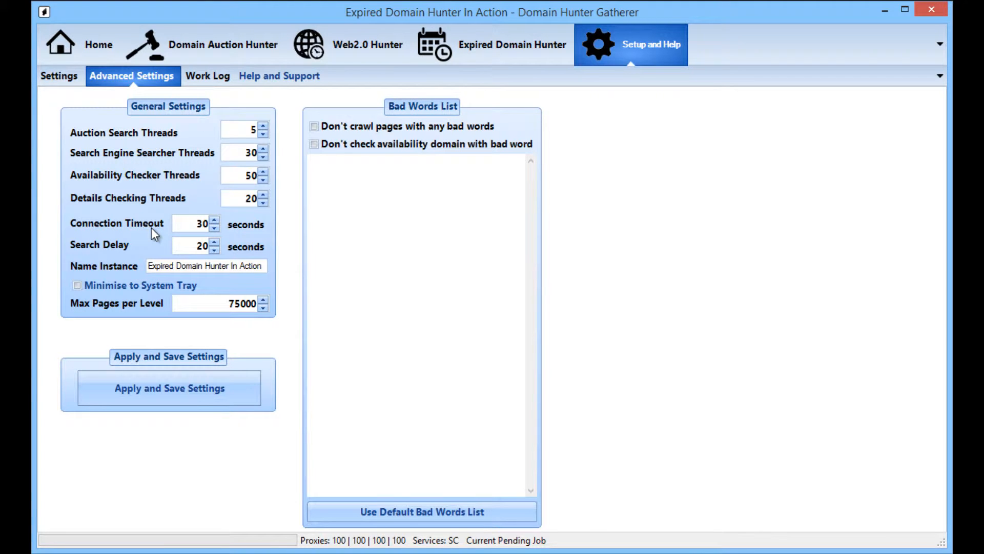
mouse_move(278, 213)
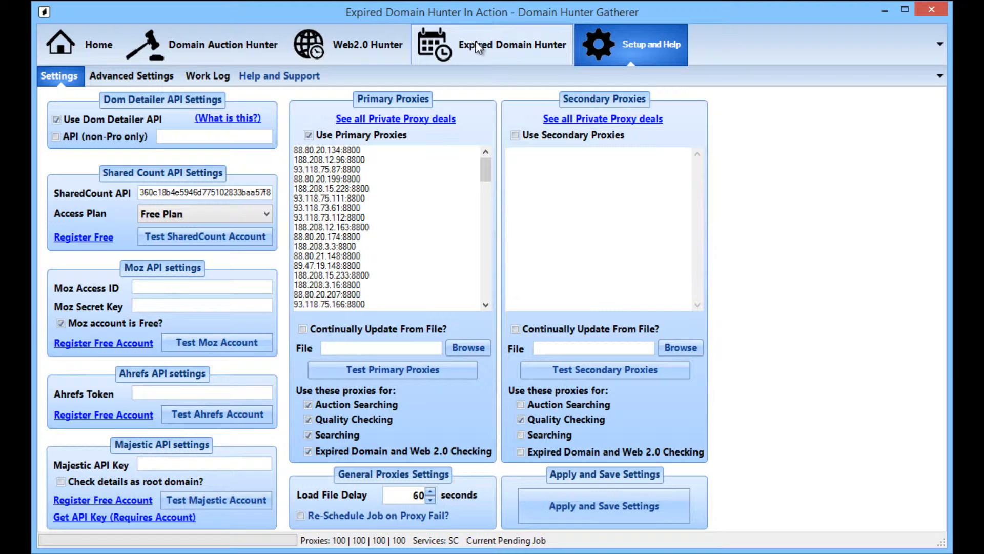
mouse_move(491, 44)
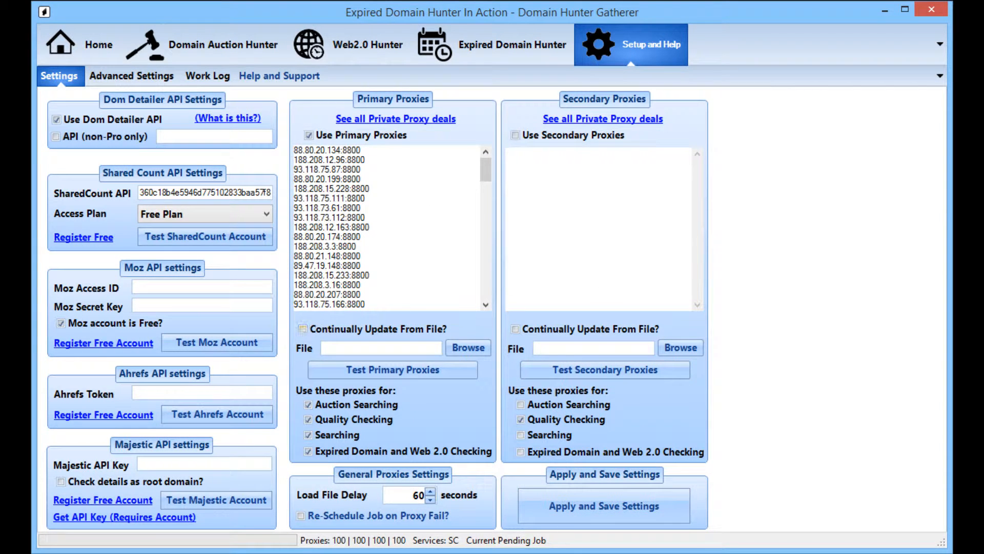
Choose Hunt Expired Domains From Website and enter wikipedia.org as the crawl site.
click(496, 44)
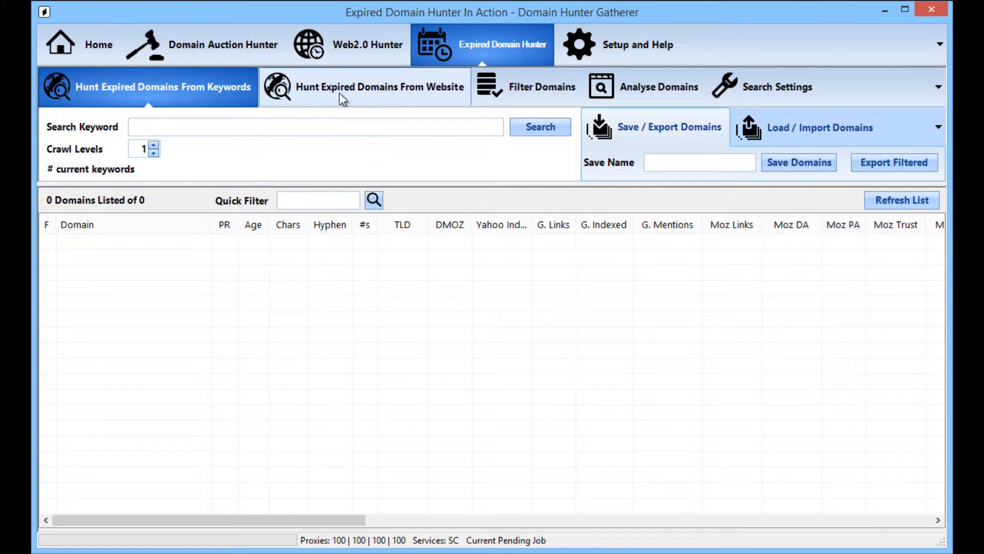
click(378, 86)
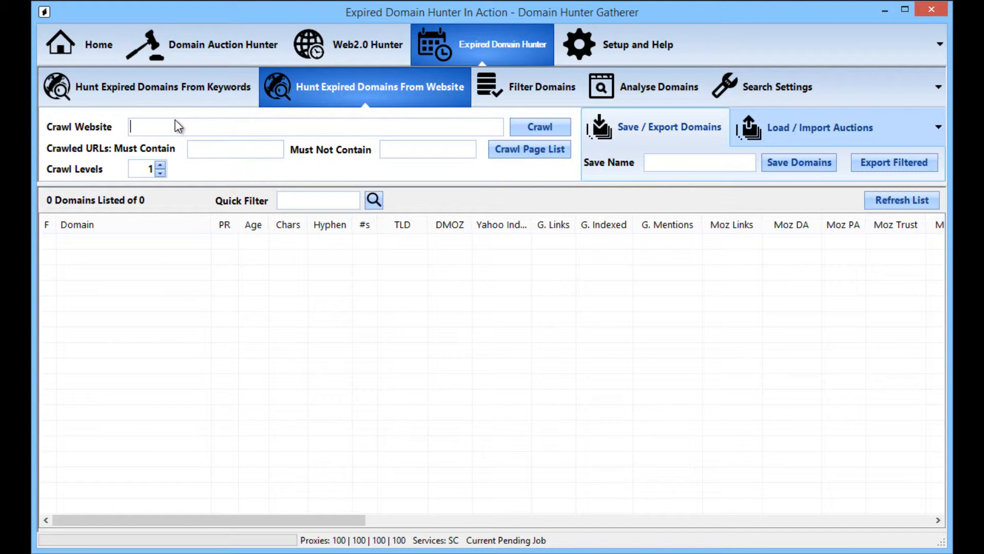
text(wikipedia)
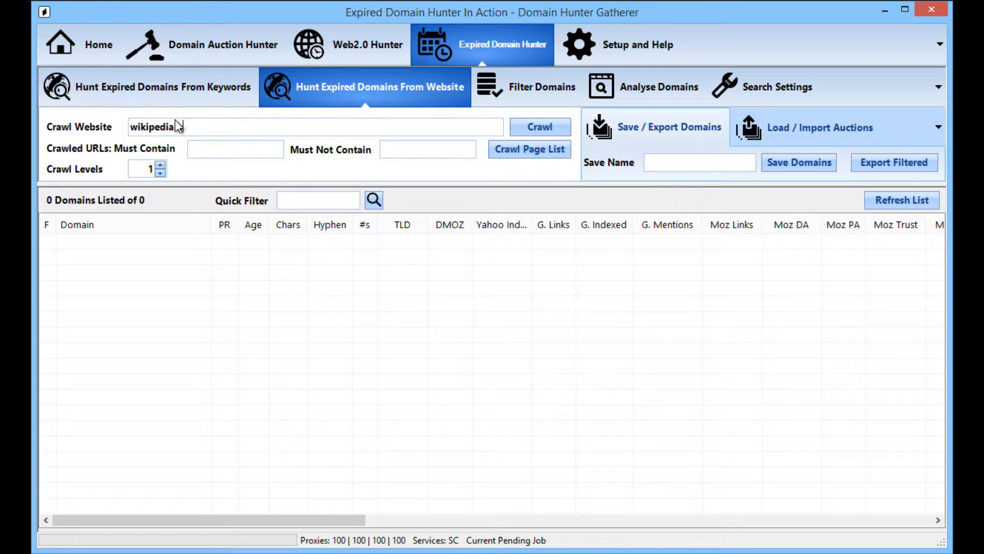
text(.org)
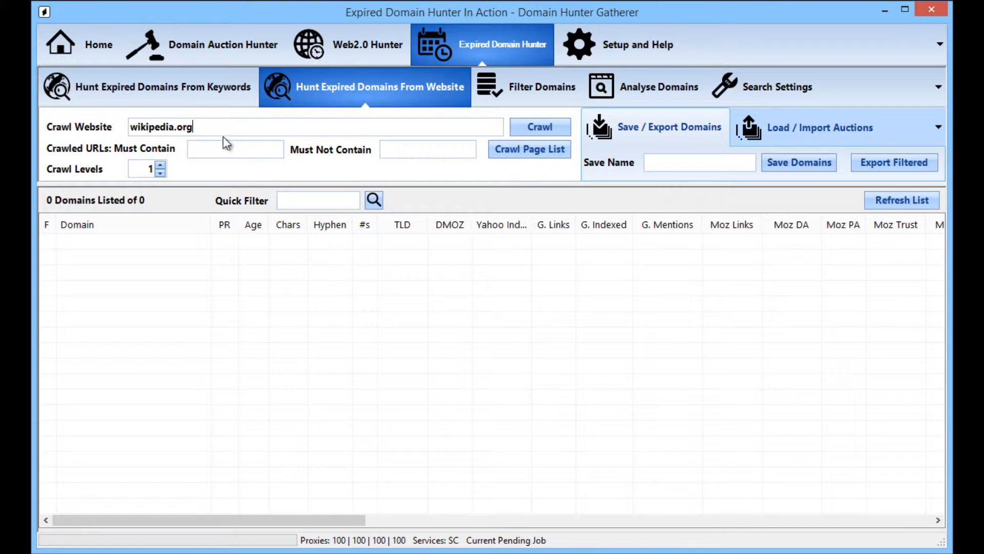
mouse_move(182, 158)
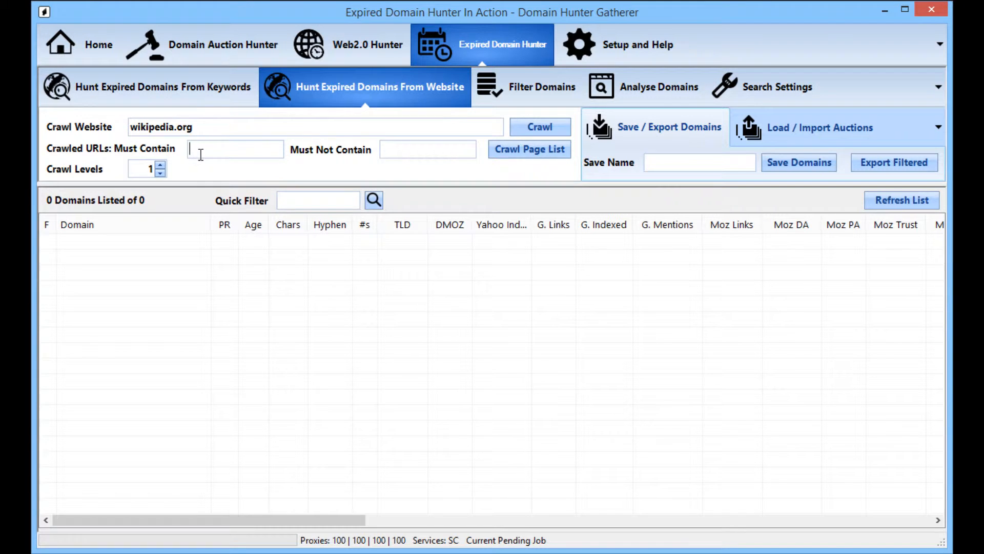
Try must-contain URL filters 'en' and then 'fr.wikipedia.org'.
text(en.wikipedia.org)
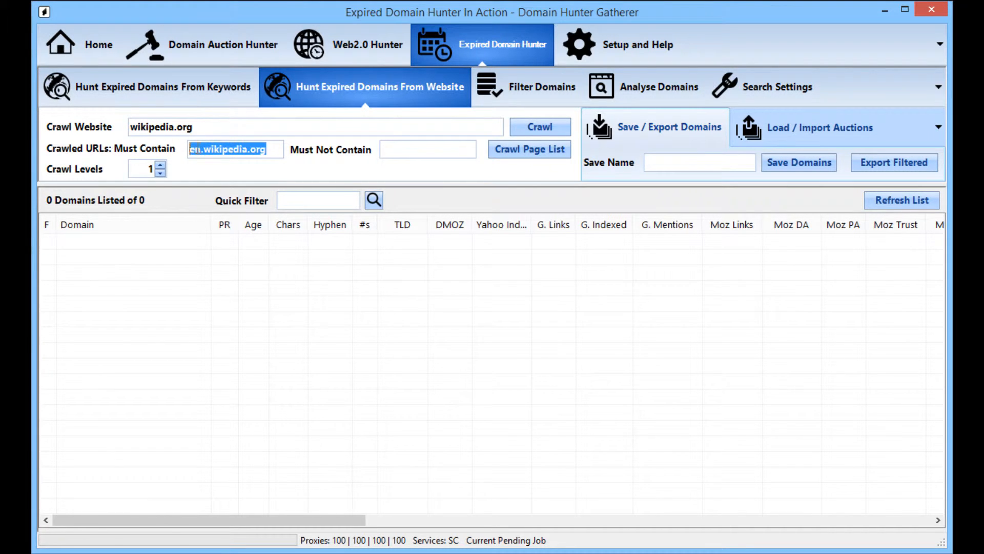
click(201, 150)
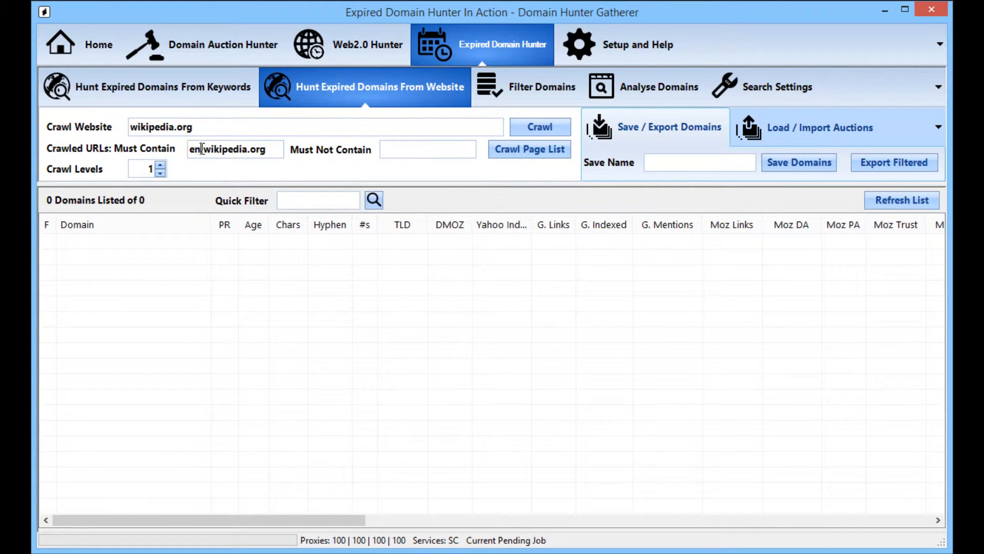
double_click(195, 149)
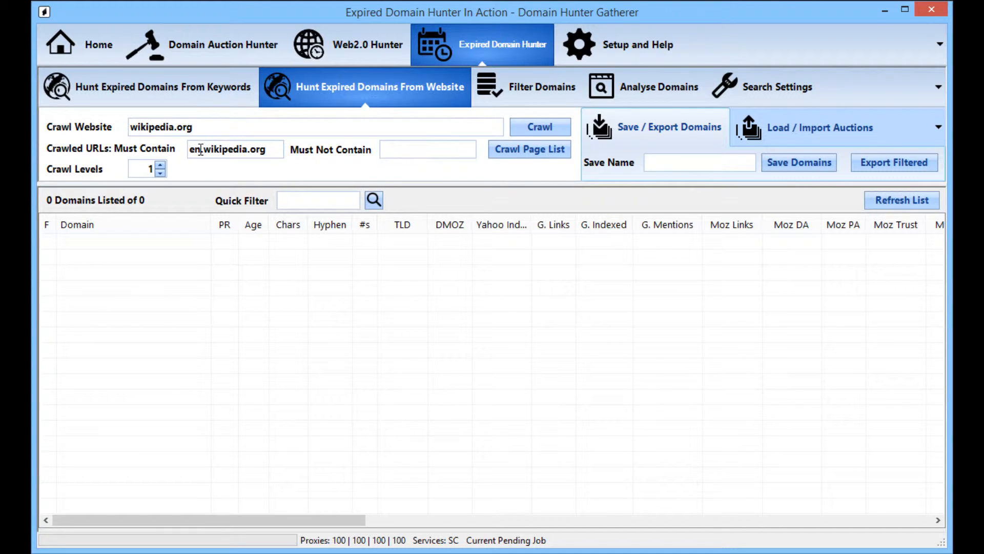
text(fr.wikipedia.org)
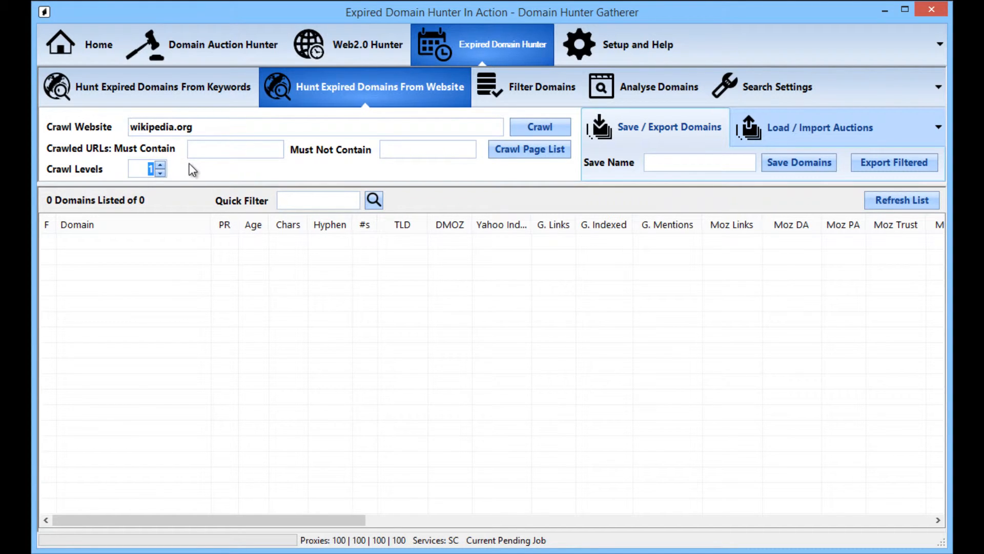
Raise the crawl depth to 1000 levels with the must-contain filter left empty.
text(1000)
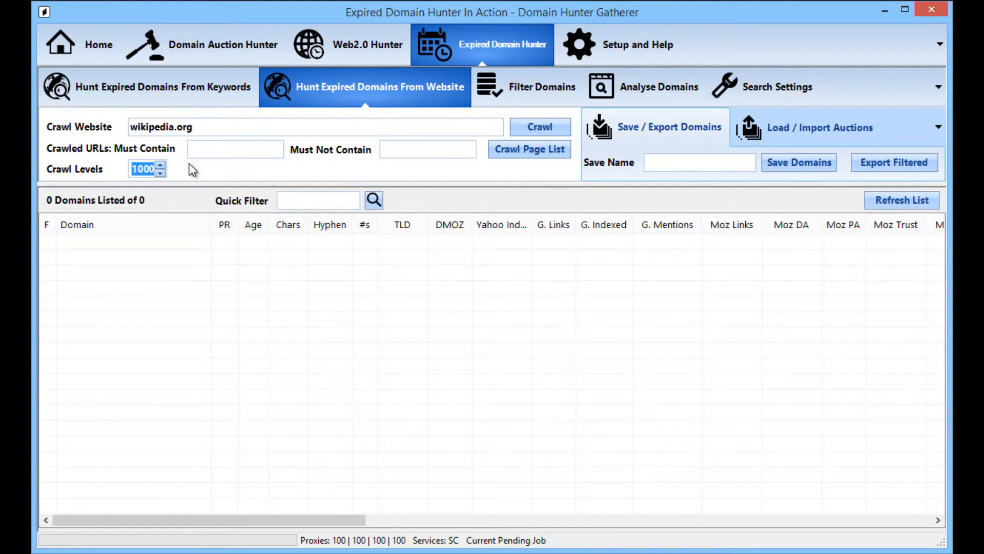
mouse_move(198, 174)
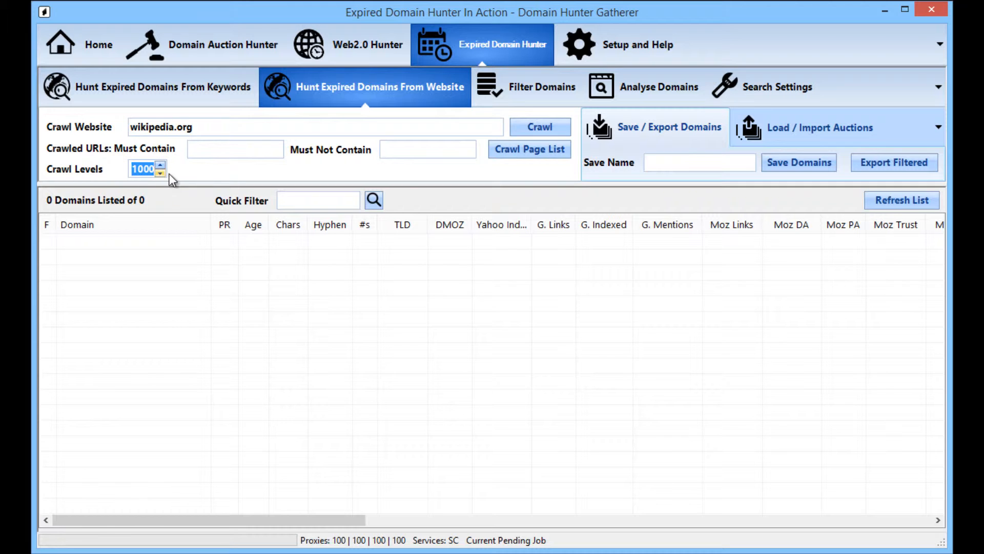
mouse_move(149, 186)
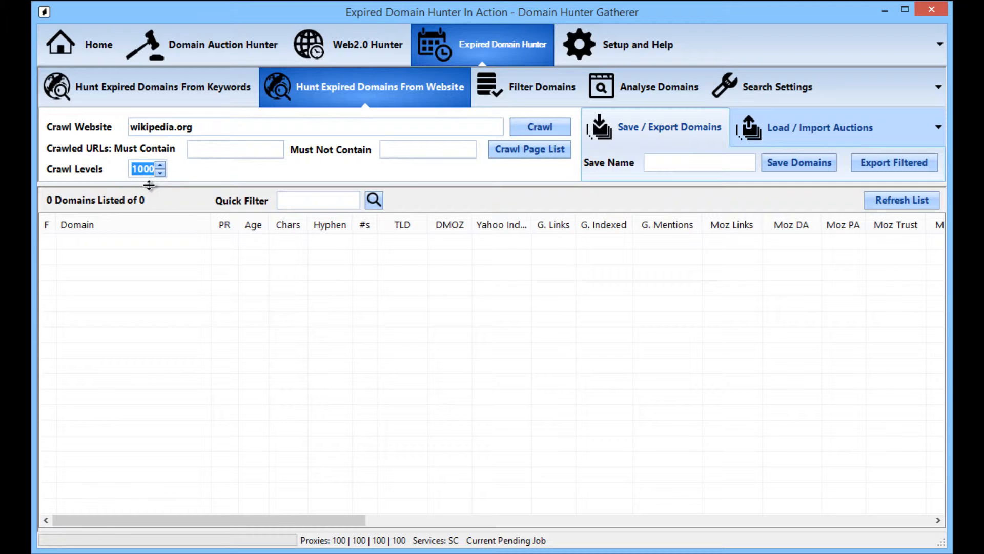
mouse_move(325, 144)
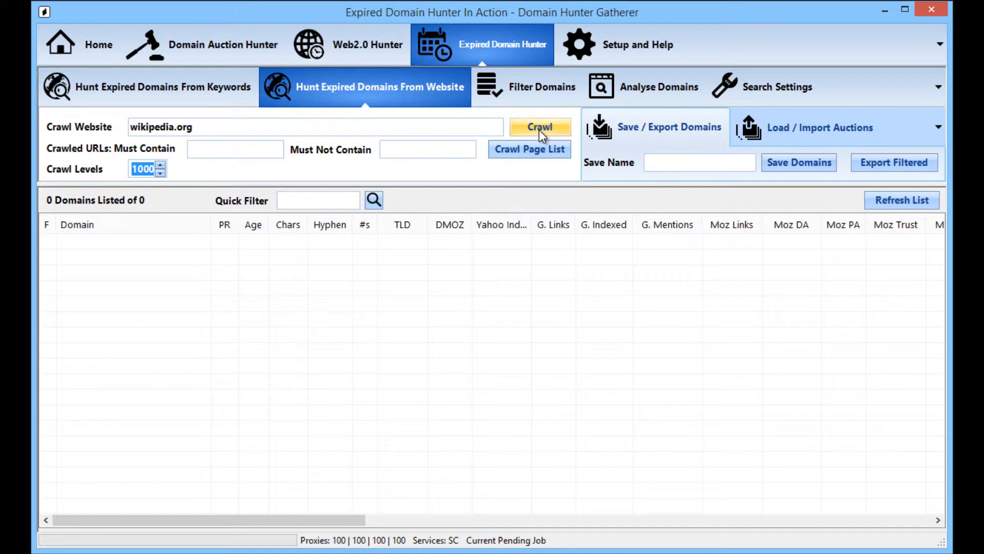
Start the wikipedia.org crawl and let the progress report count pages and available domains.
click(540, 126)
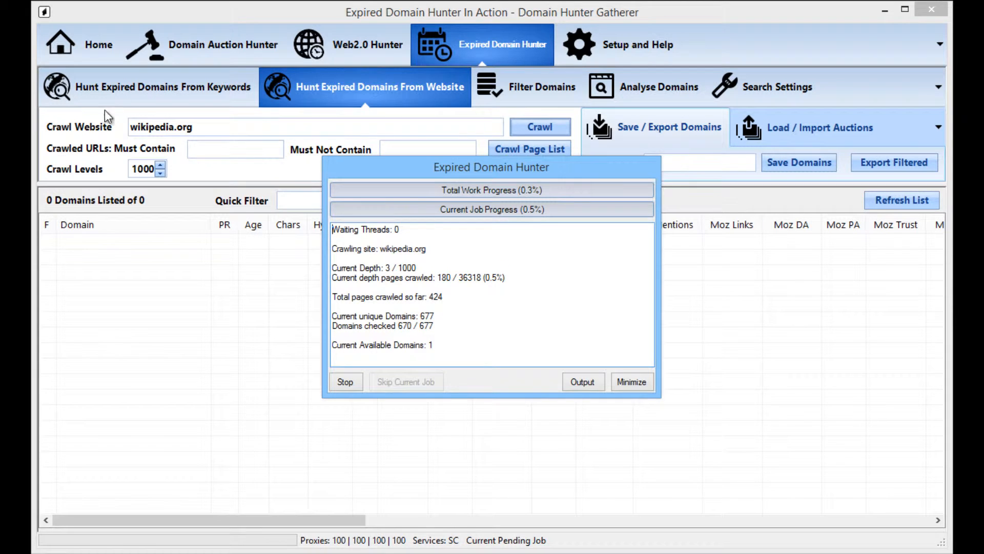
mouse_move(198, 120)
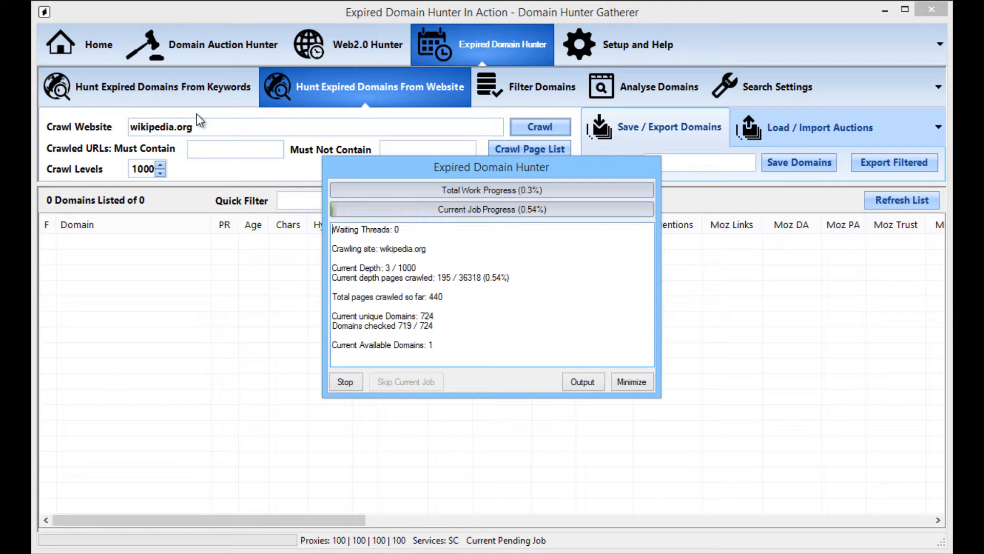
mouse_move(286, 98)
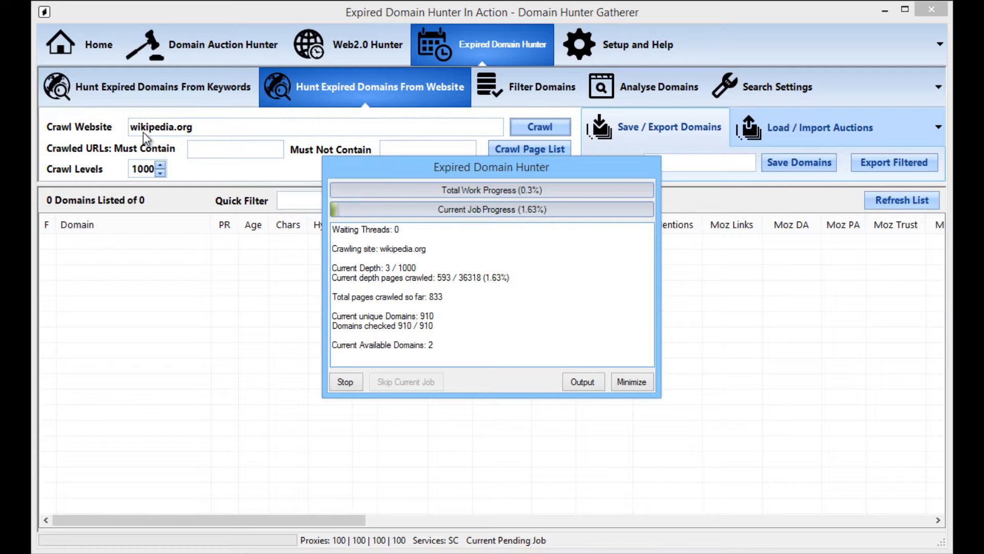
click(344, 382)
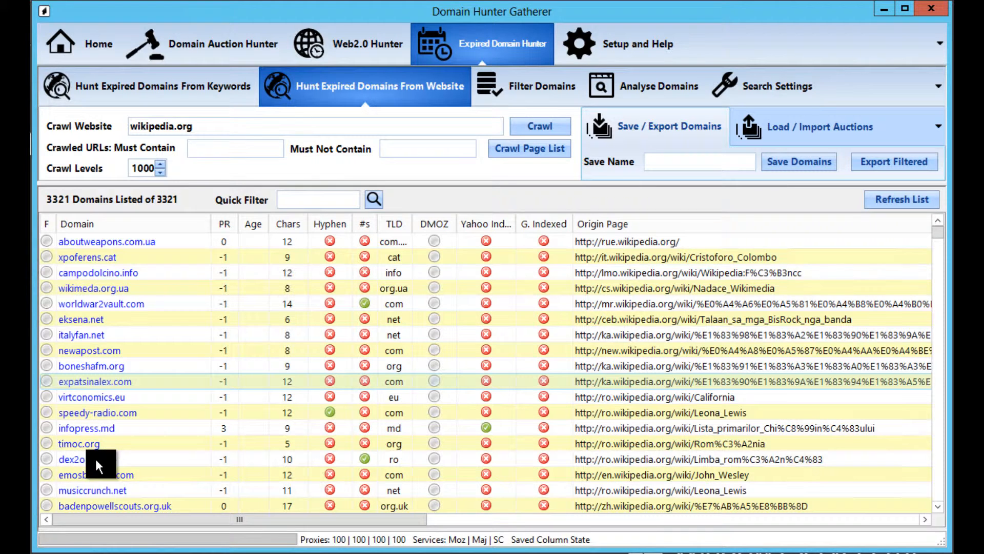
mouse_move(151, 438)
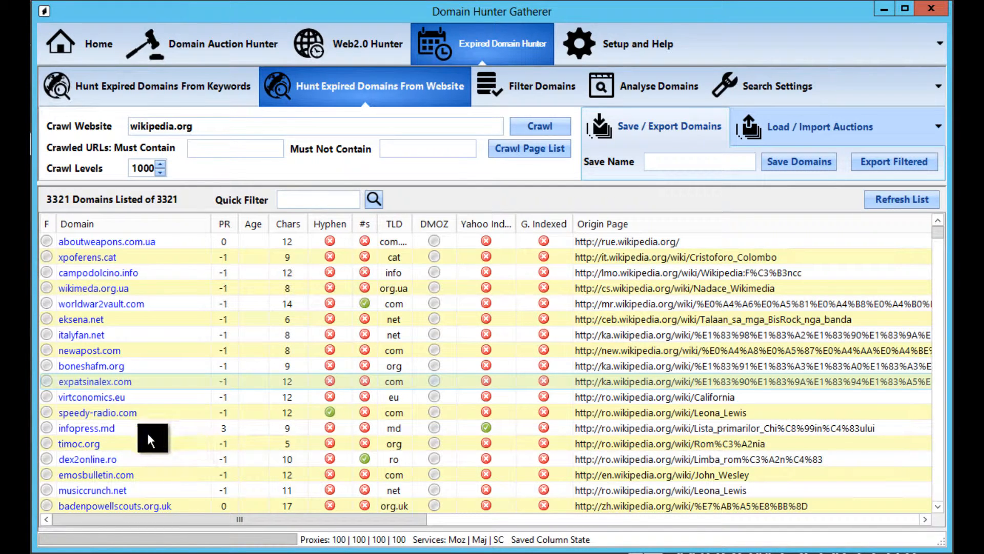
mouse_move(185, 430)
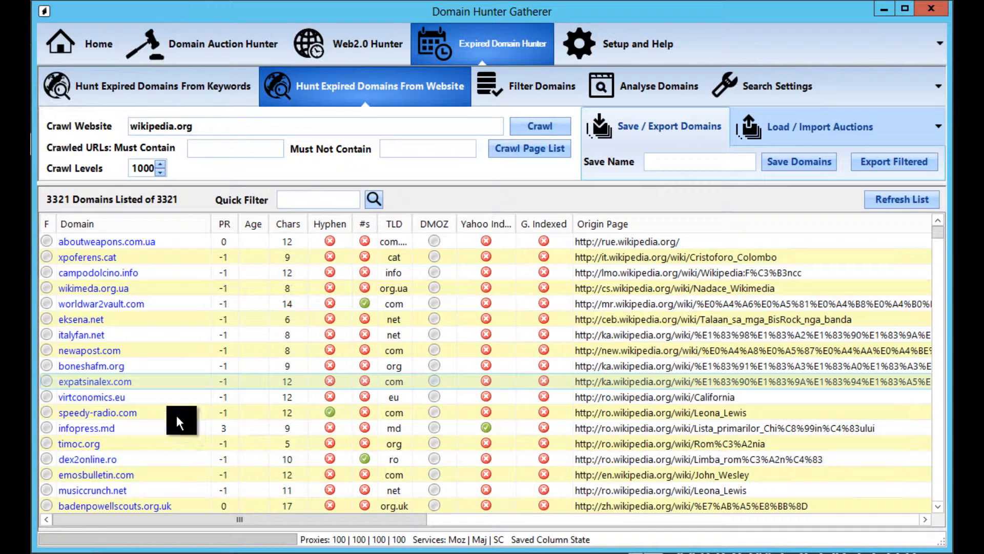
mouse_move(187, 424)
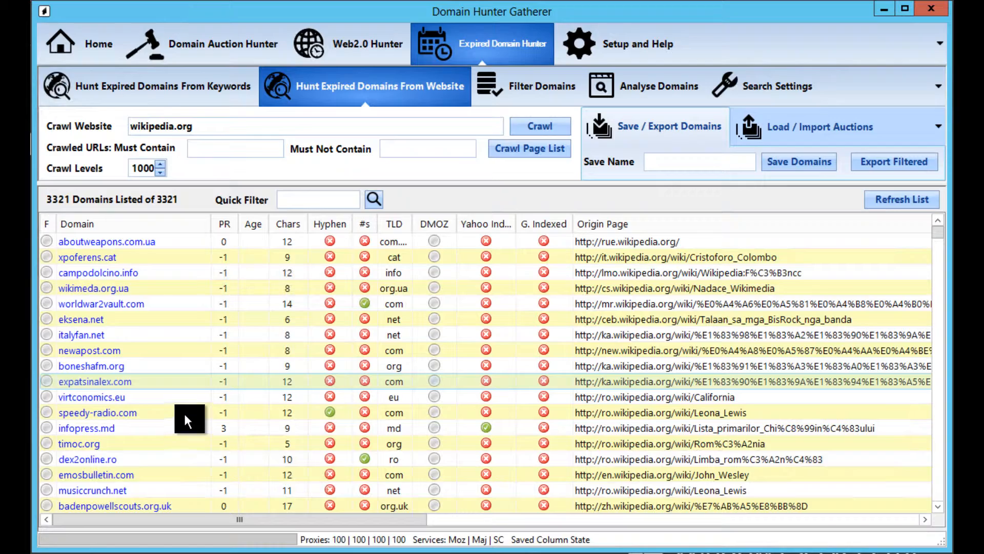
scroll(down, 3)
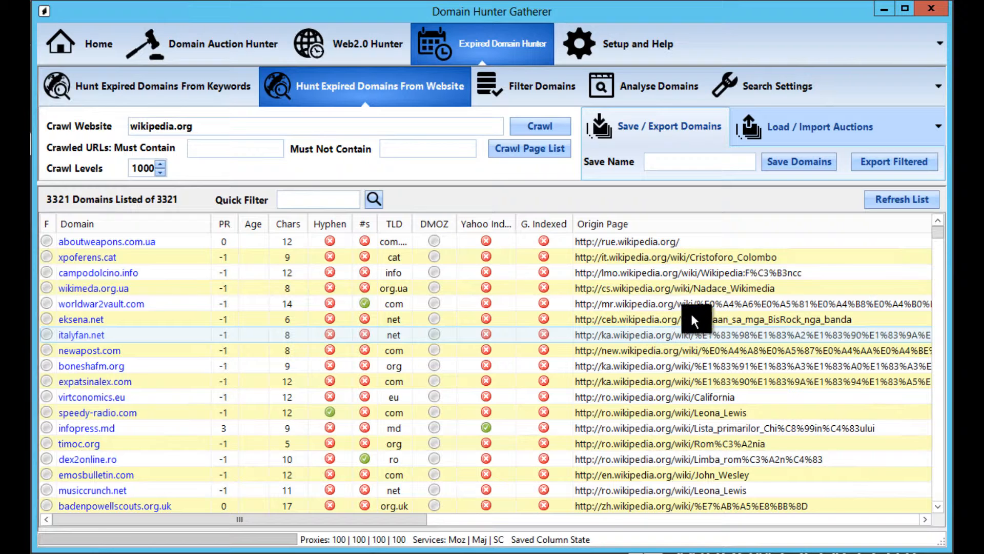
mouse_move(702, 447)
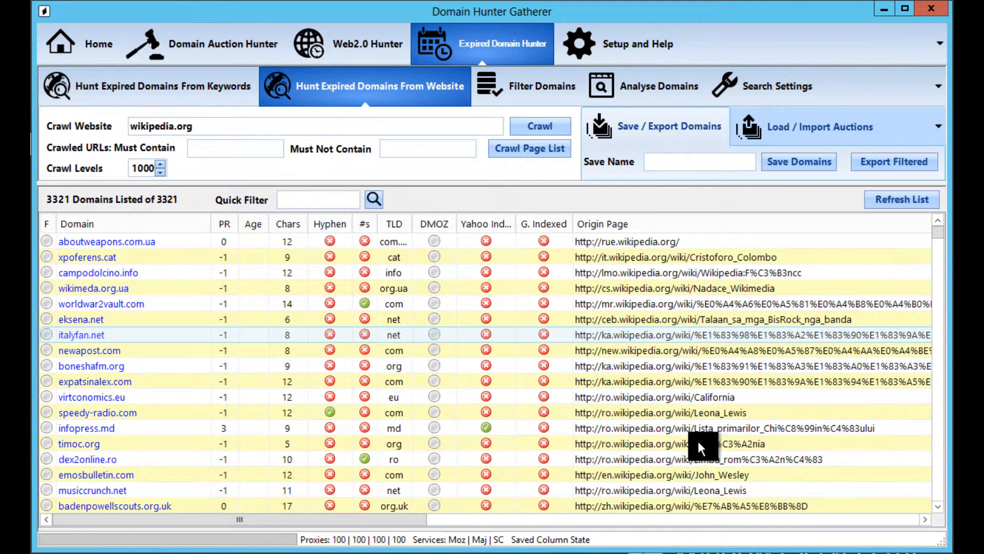
mouse_move(623, 370)
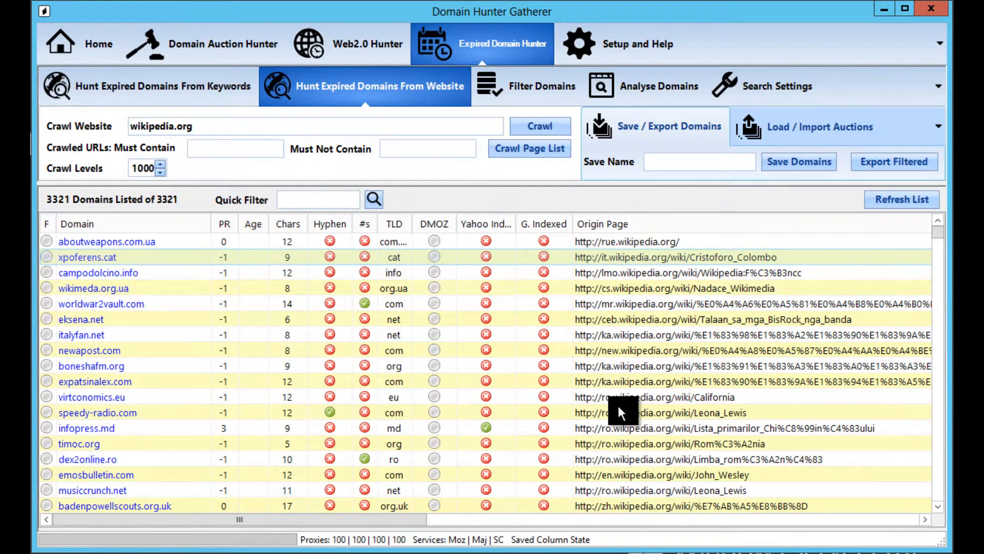
mouse_move(624, 359)
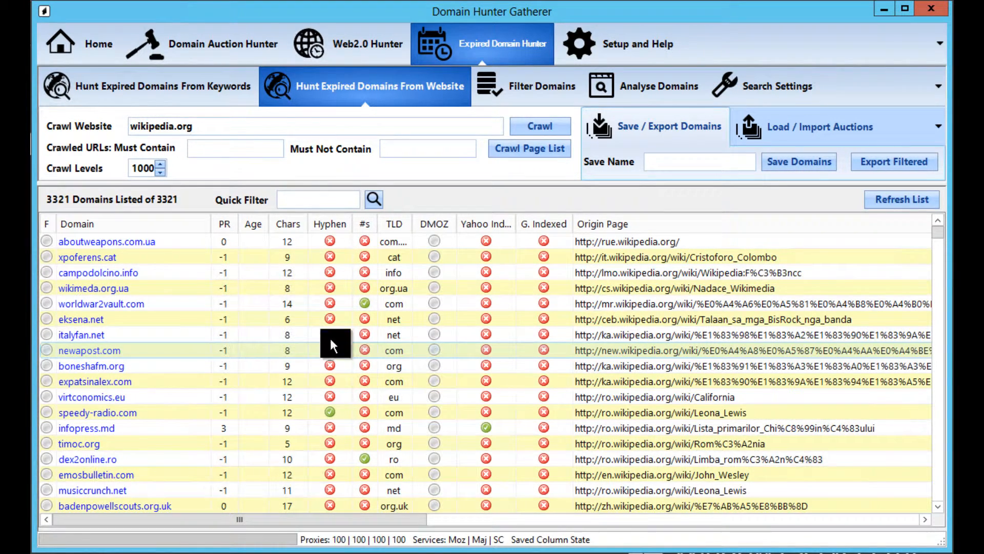
mouse_move(242, 432)
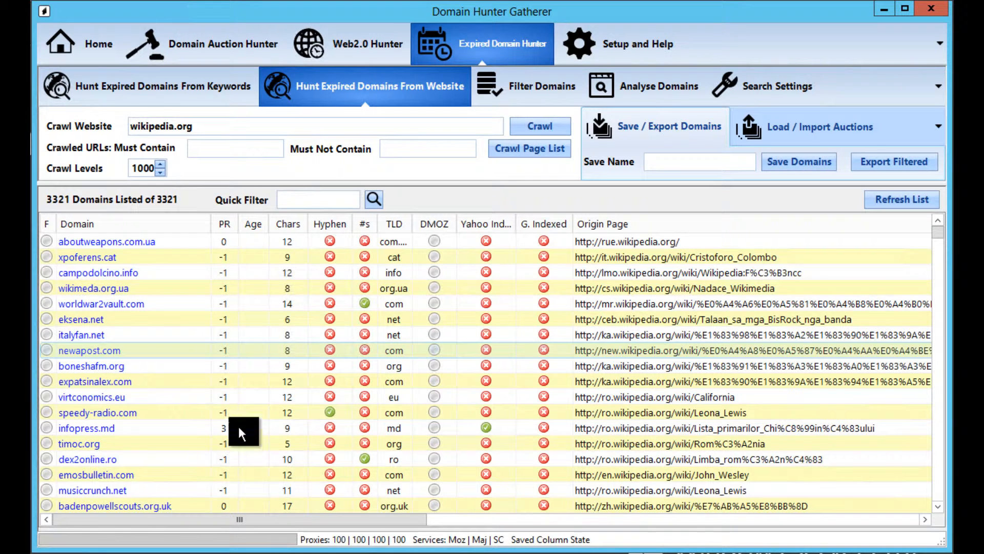
mouse_move(289, 461)
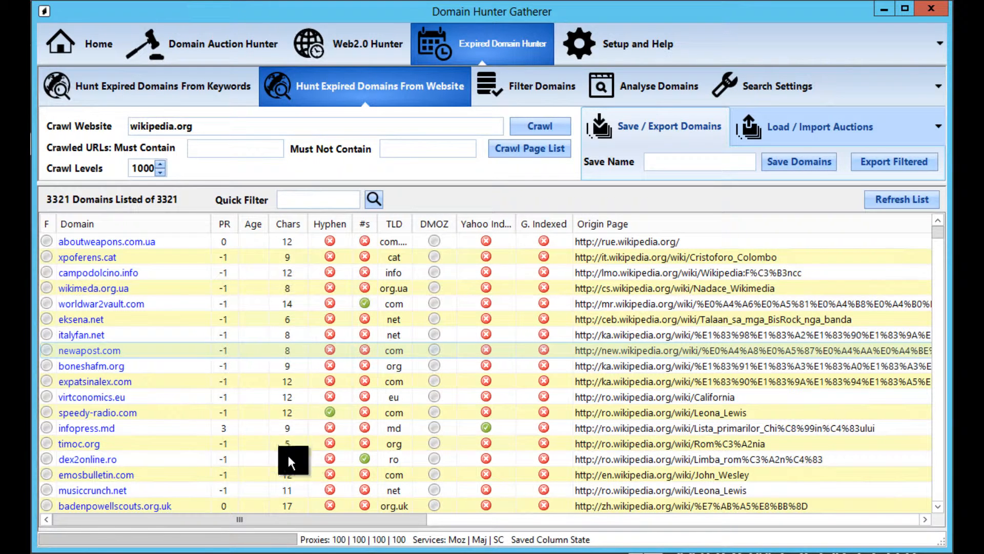
mouse_move(329, 224)
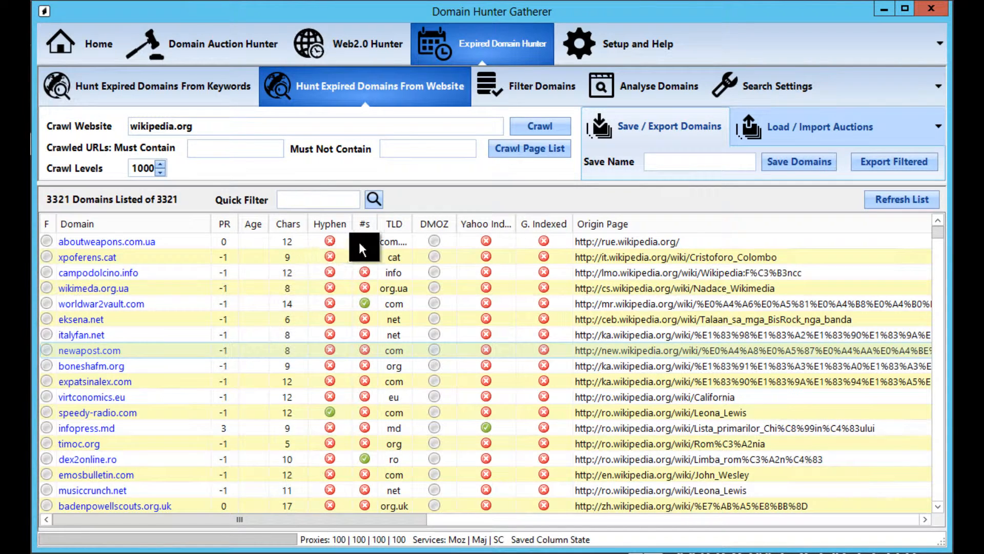
mouse_move(468, 390)
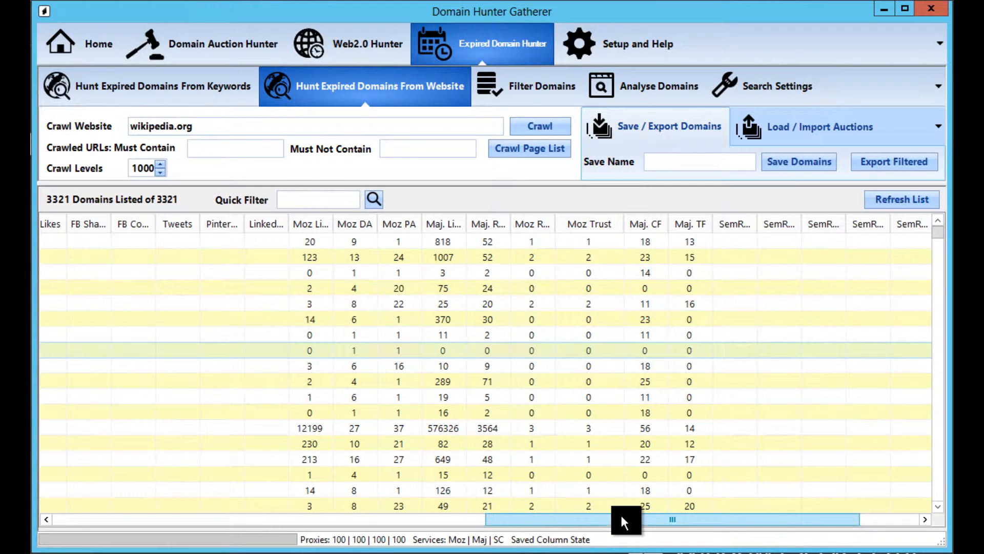
mouse_move(602, 521)
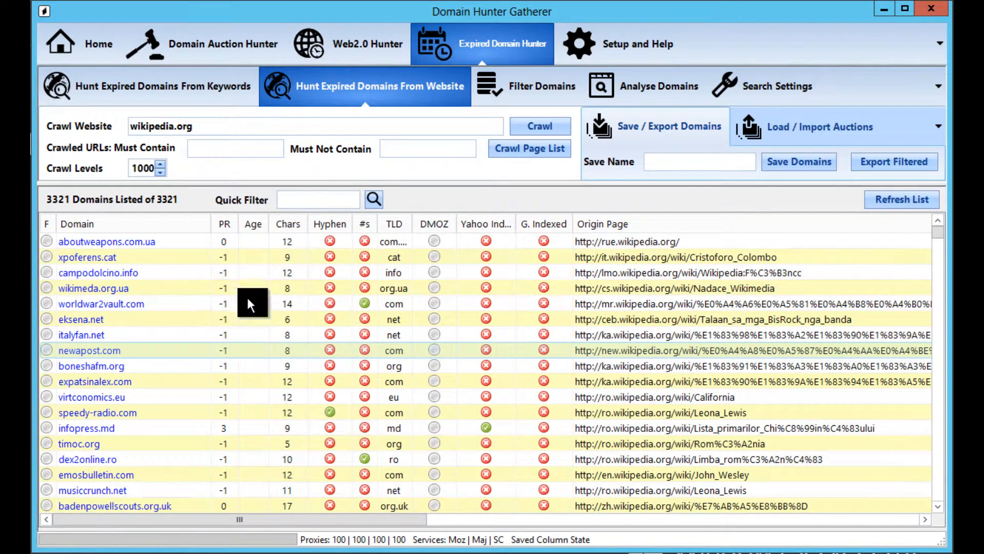
Sort the 3321 domains by PR descending and bring the Moz and Majestic columns into view.
click(225, 223)
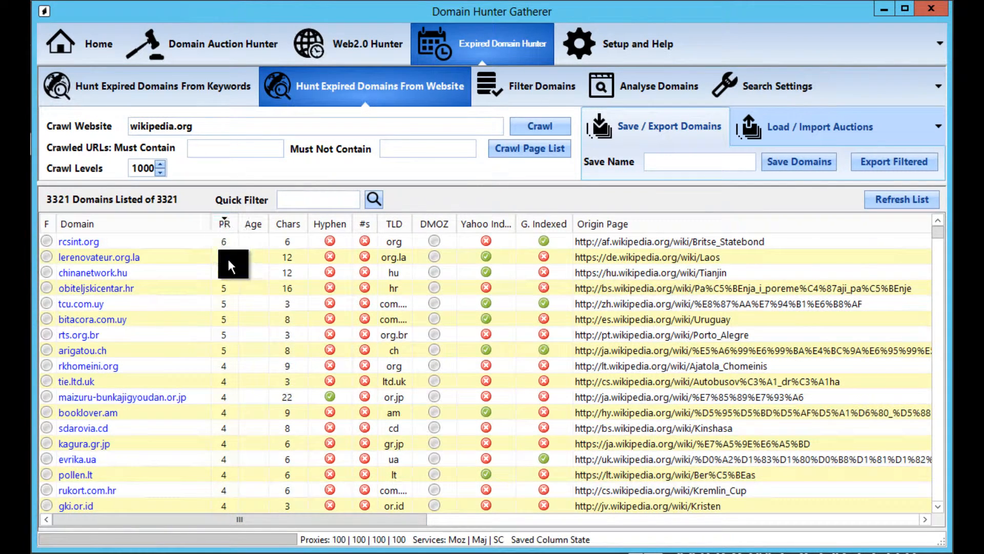
mouse_move(233, 488)
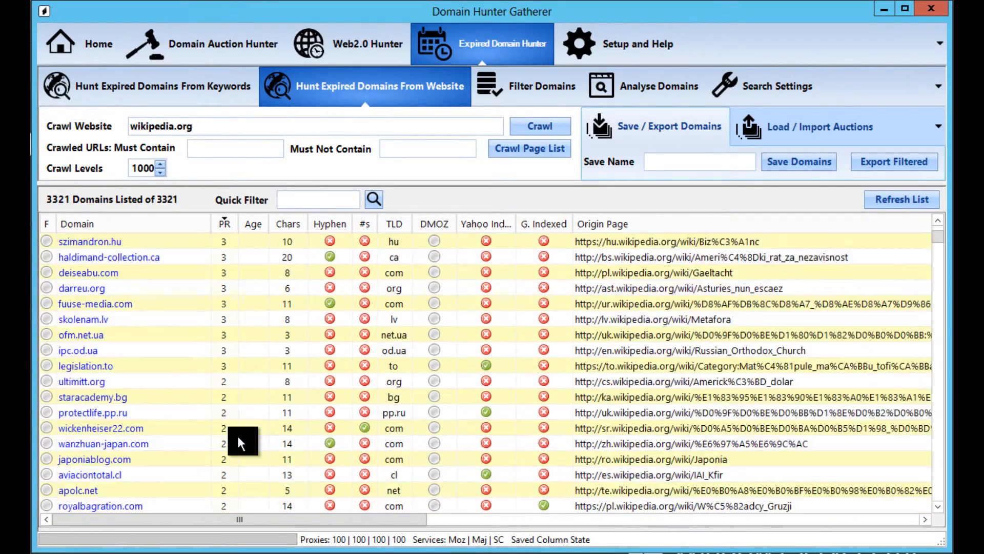
scroll(down, 3)
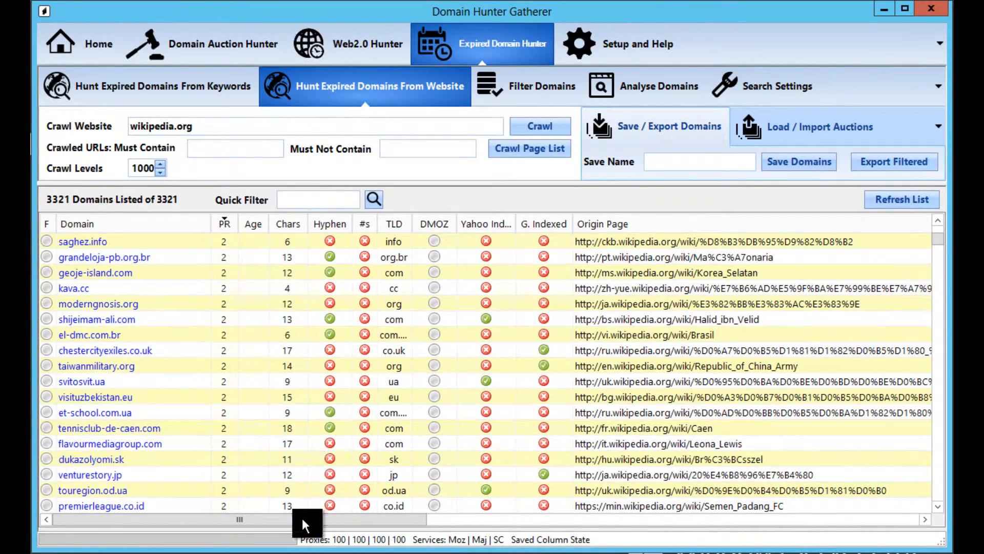
scroll(right, 3)
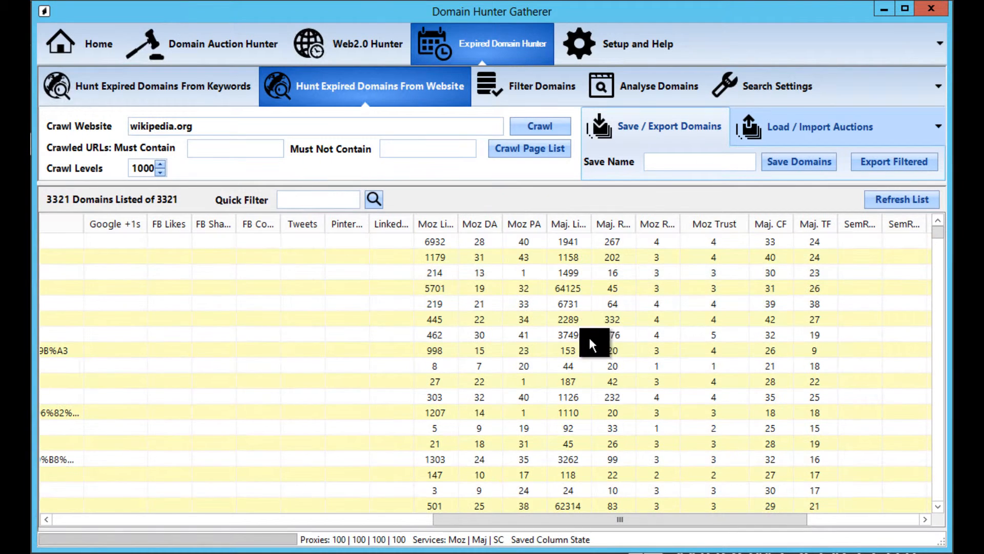
Add a Majestic Trust Flow filter of 20, narrowing the list to 196 of 3321 domains.
click(480, 223)
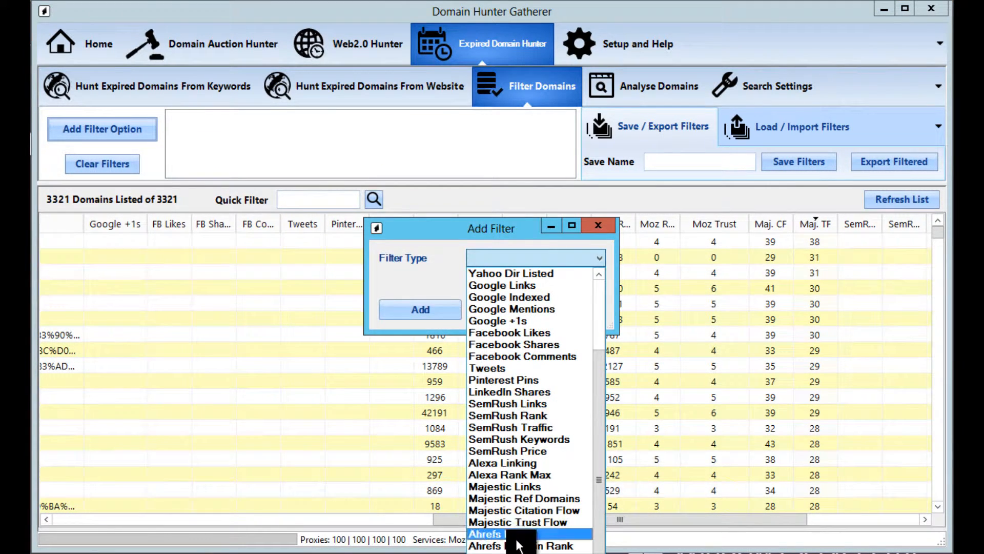
click(516, 520)
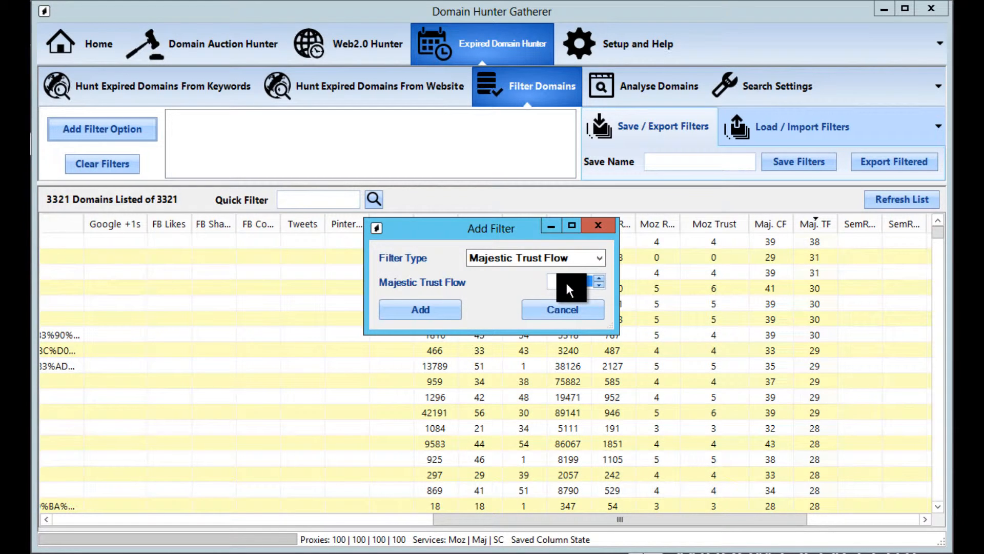
click(420, 309)
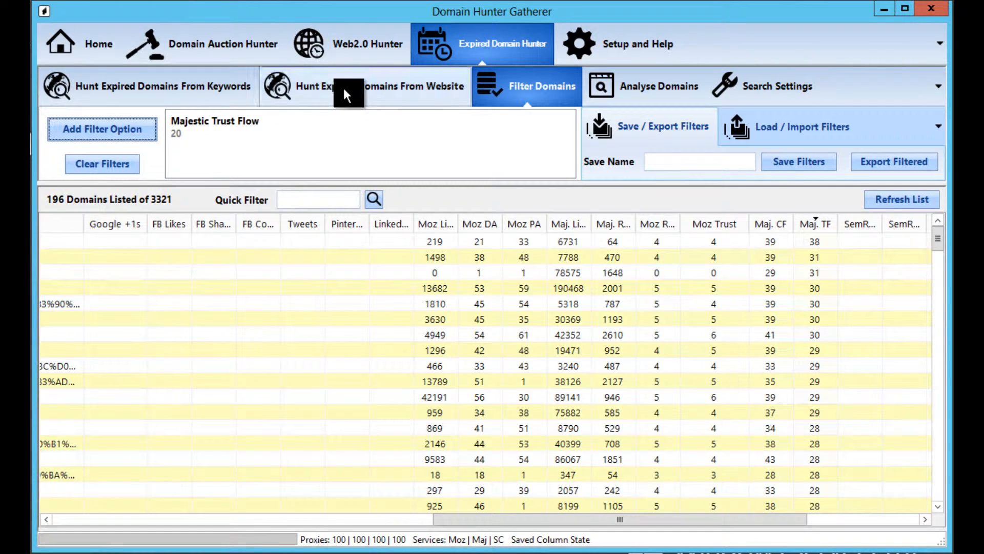
click(364, 86)
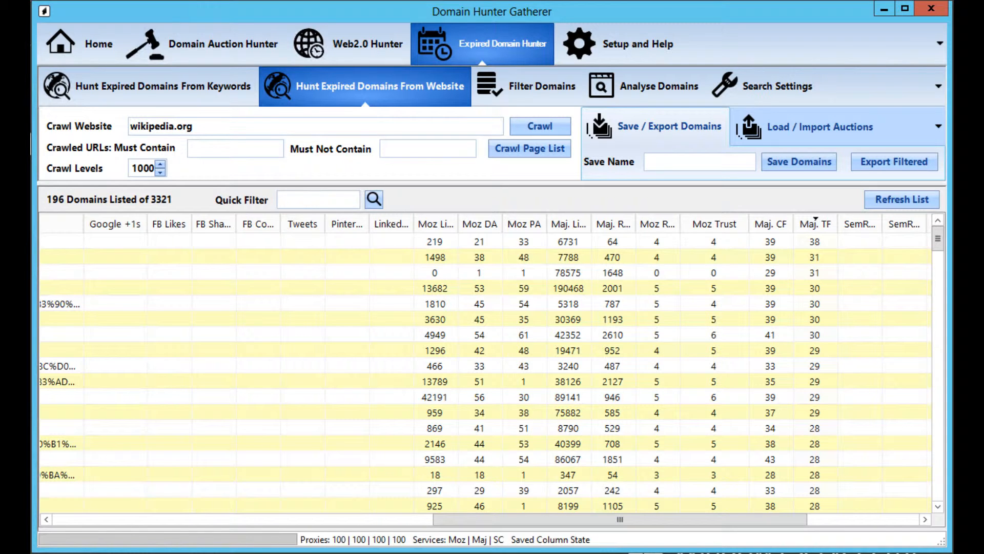
mouse_move(250, 195)
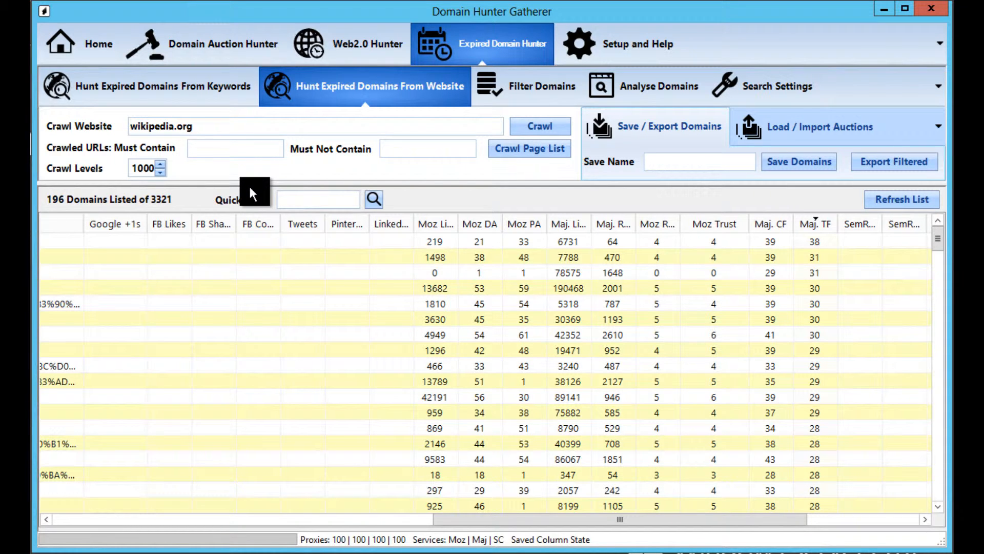
mouse_move(233, 82)
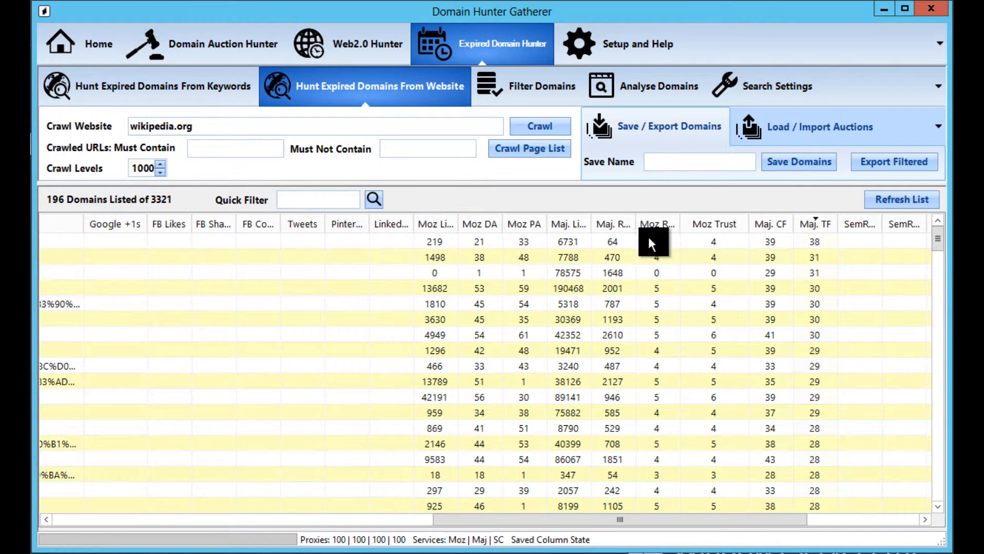
mouse_move(553, 296)
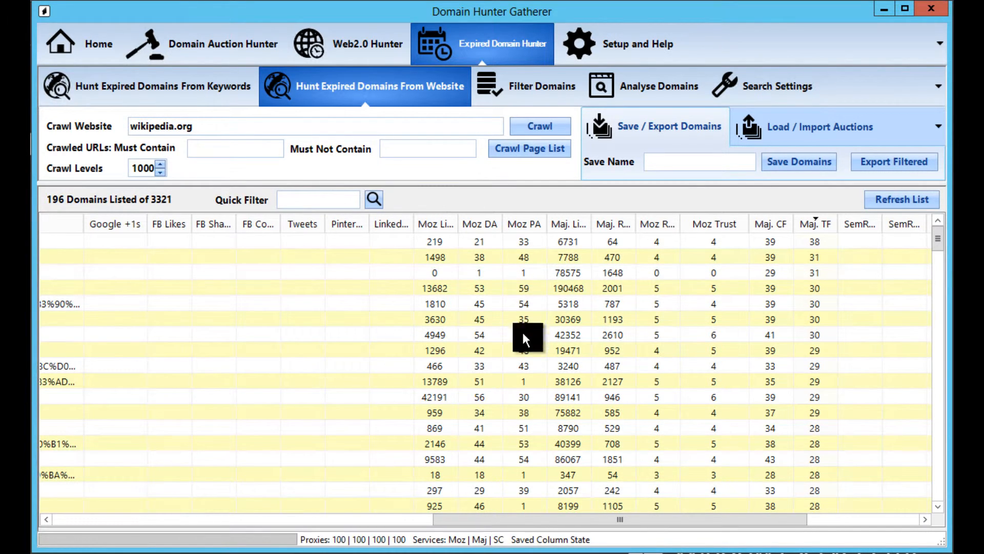
mouse_move(314, 527)
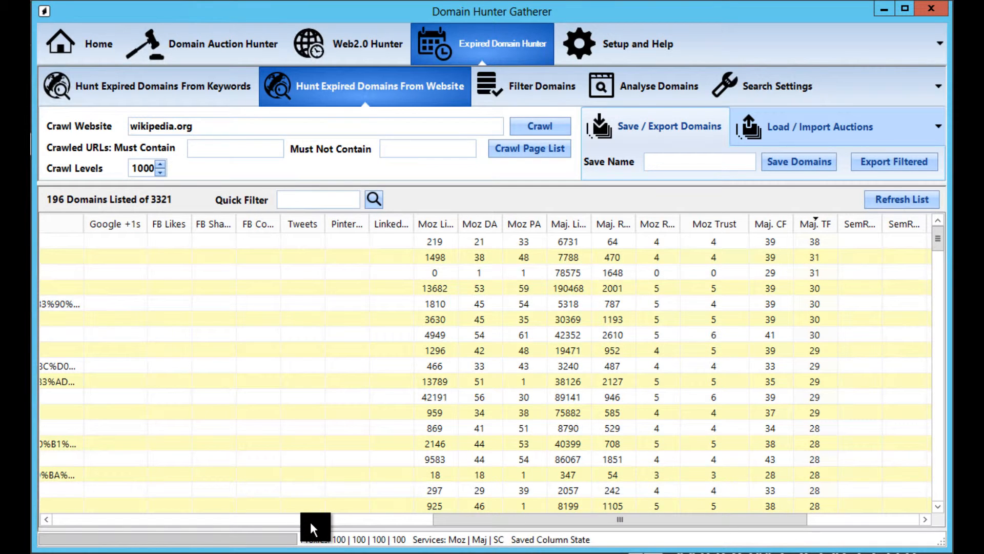
mouse_move(355, 520)
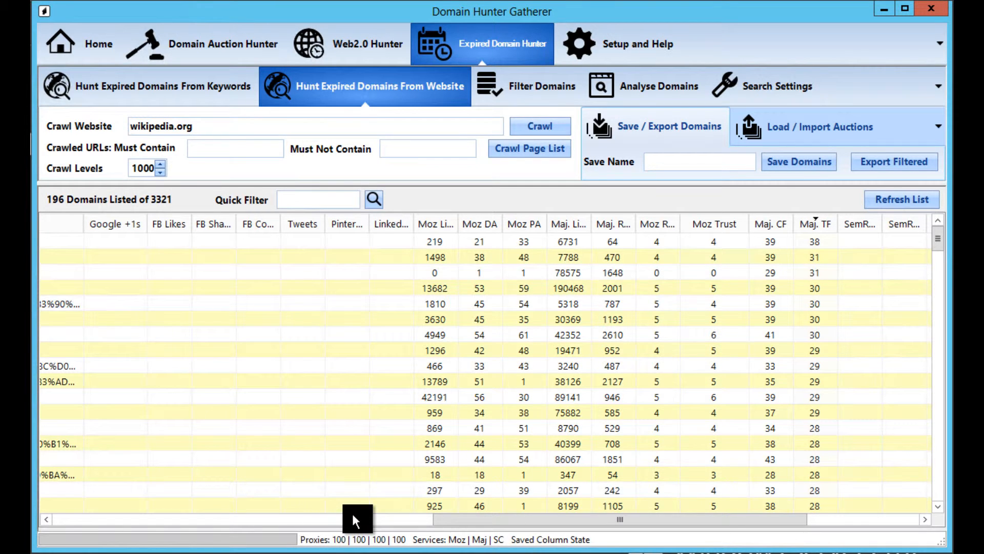
mouse_move(393, 493)
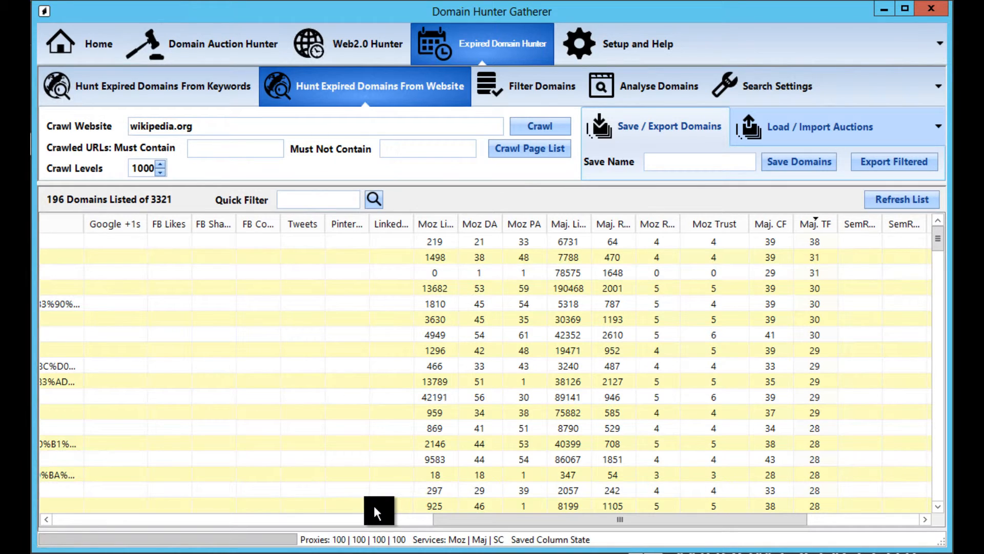
mouse_move(378, 491)
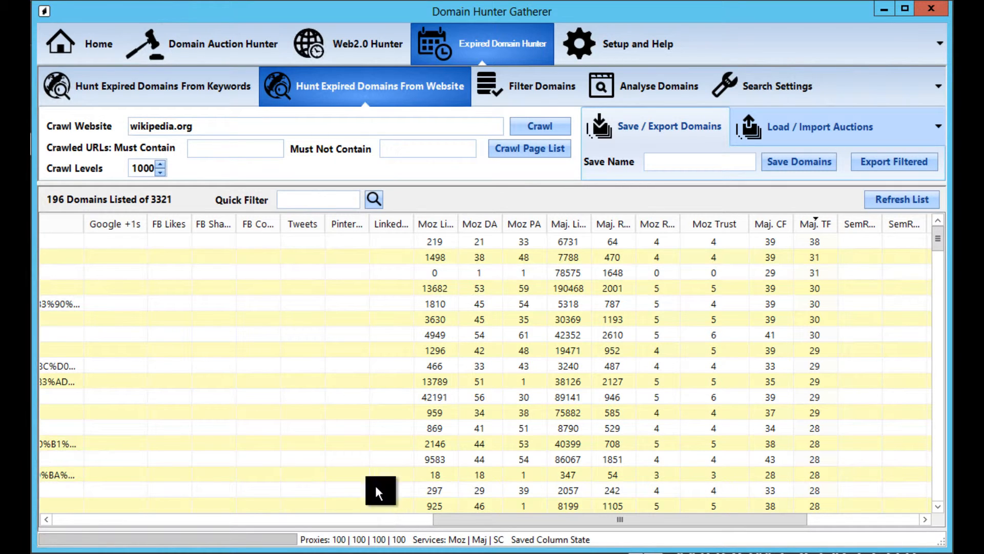
Enter 'members' as the must-not-contain URL word for the wikipedia.org crawl.
click(428, 148)
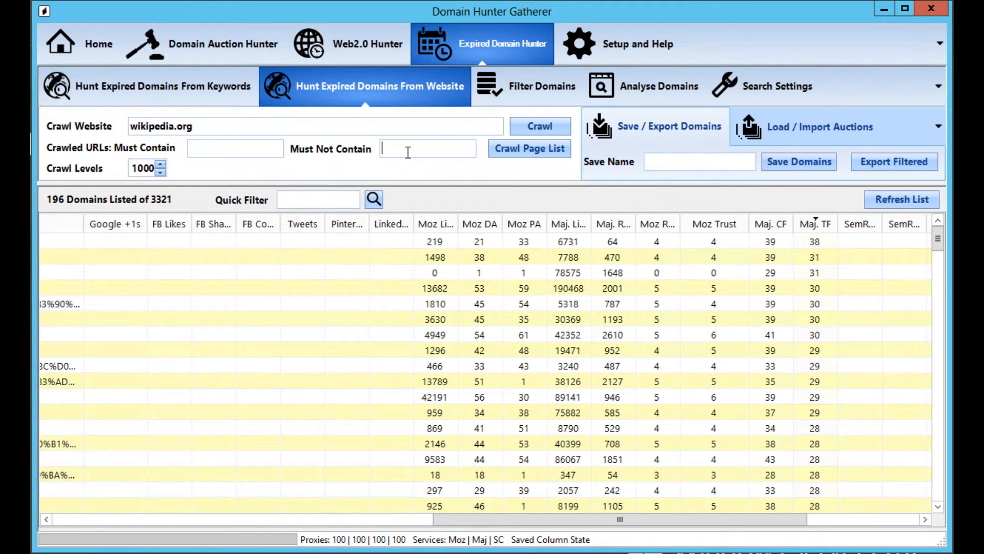
text(members)
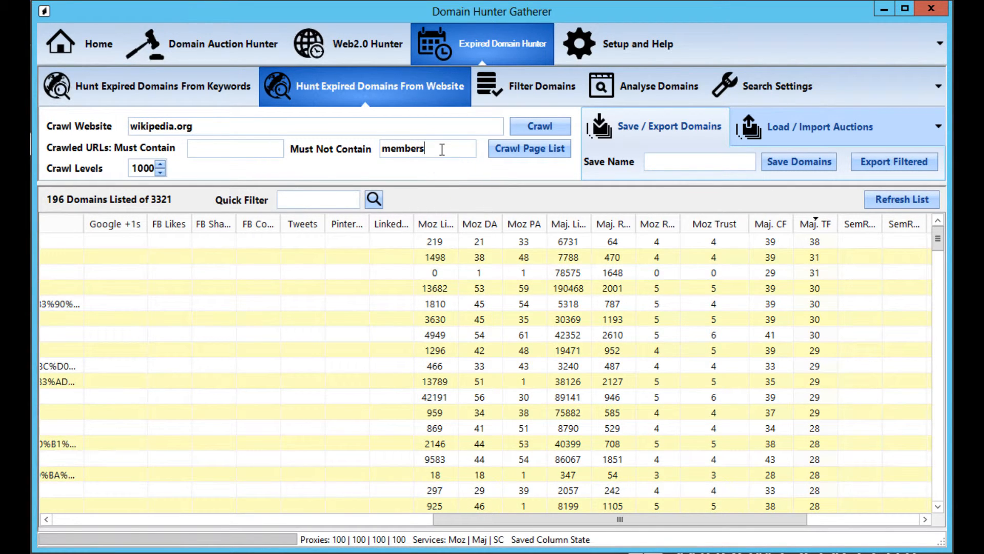
double_click(403, 147)
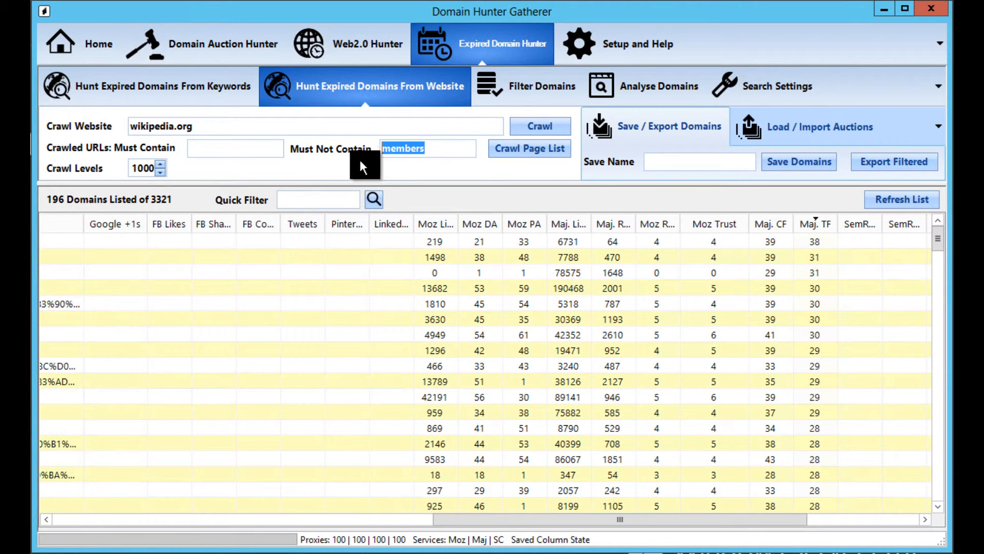